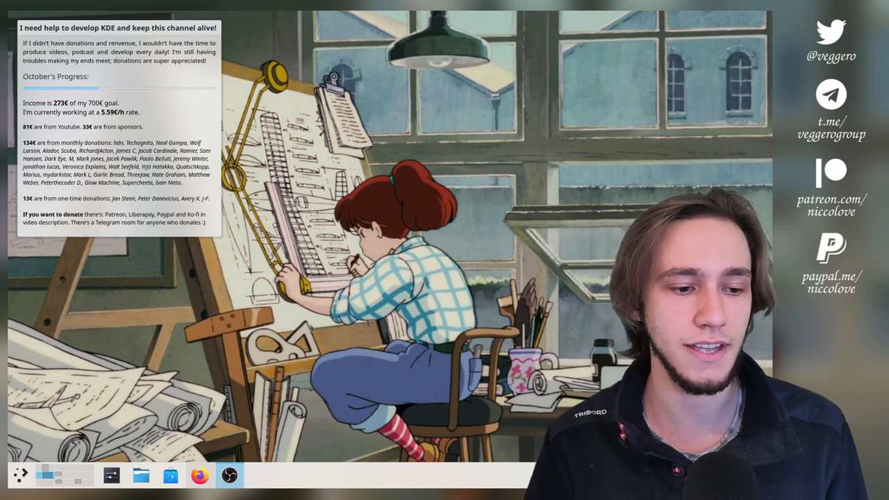
# Step: Enter panel edit mode and add spacers around the task manager to center the icons
pyautogui.rightClick(66, 475)
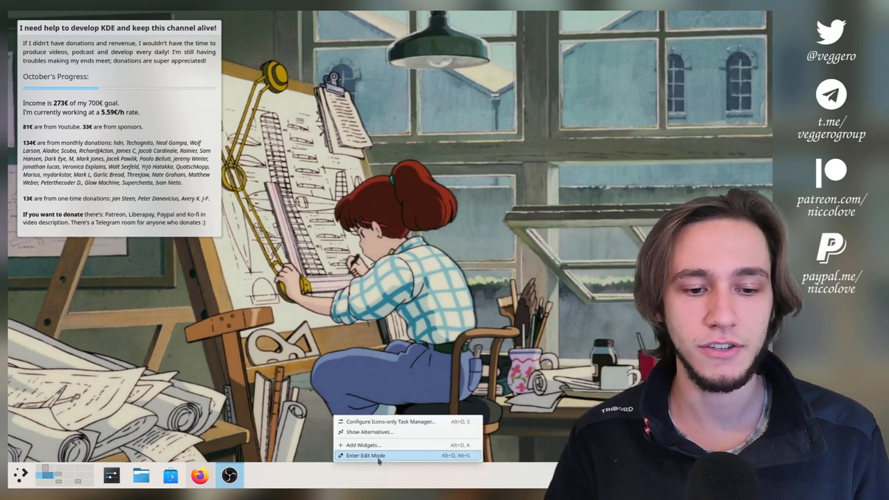
pyautogui.click(365, 455)
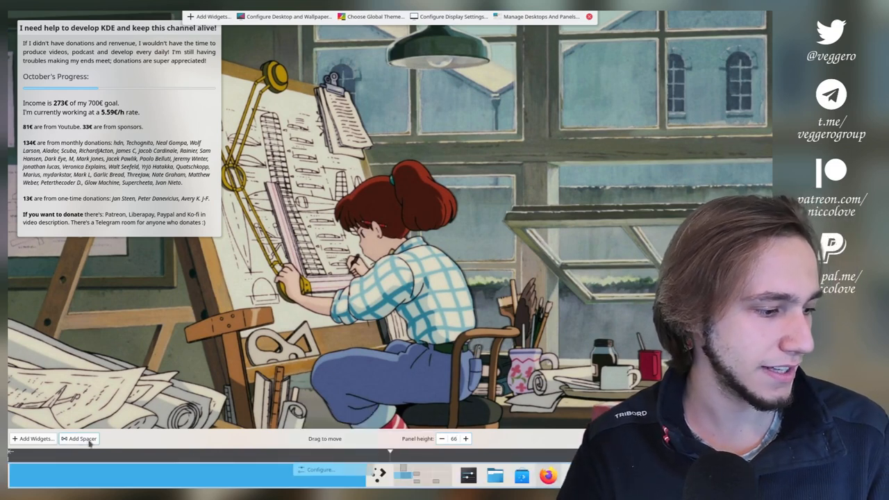
pyautogui.rightClick(342, 475)
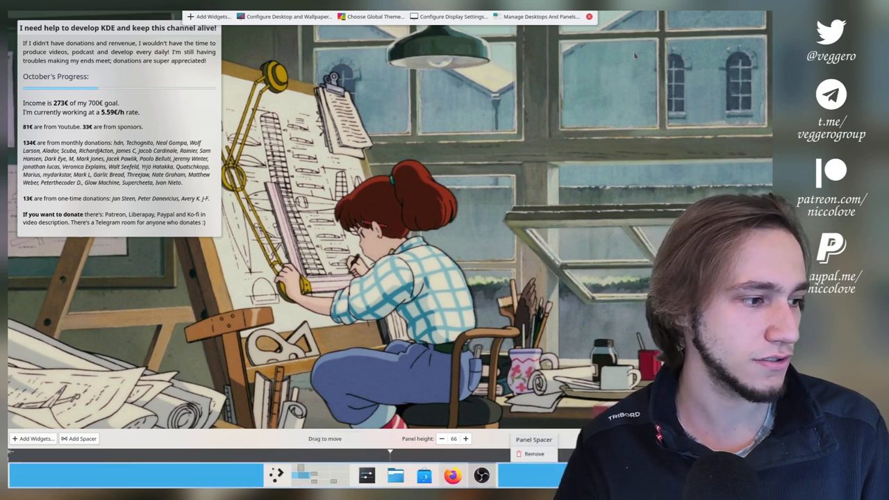
pyautogui.rightClick(321, 475)
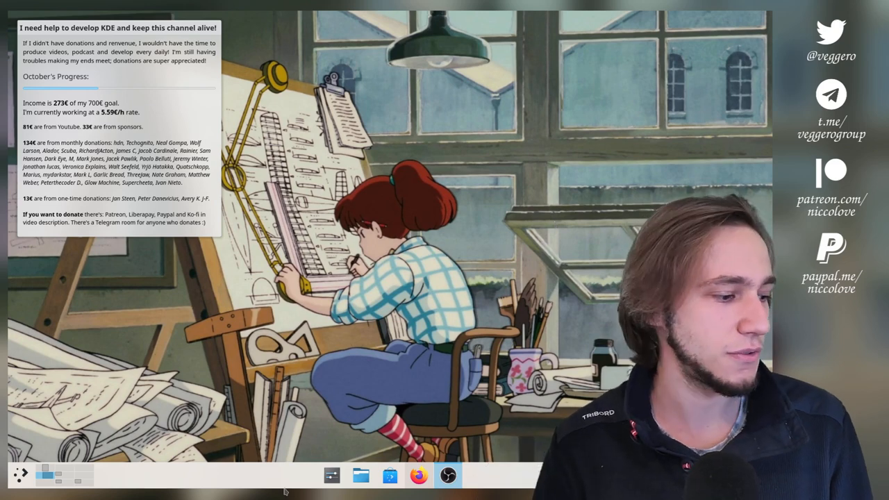
# Step: Check that the spacer has Set flexible size ticked, then re-enter panel edit mode
pyautogui.rightClick(288, 489)
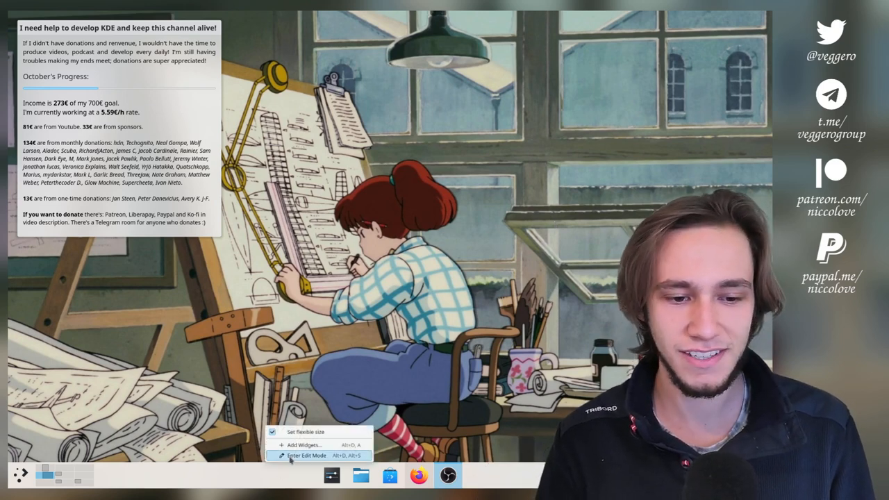
pyautogui.click(306, 454)
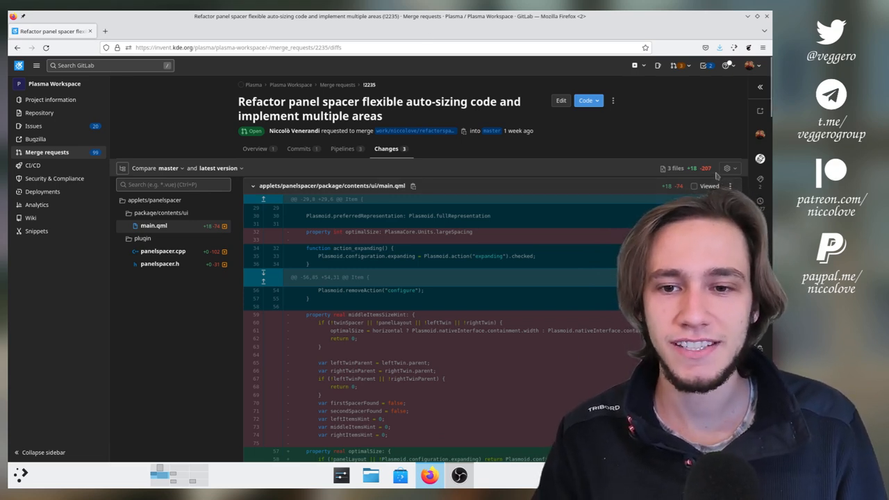
pyautogui.moveTo(711, 140)
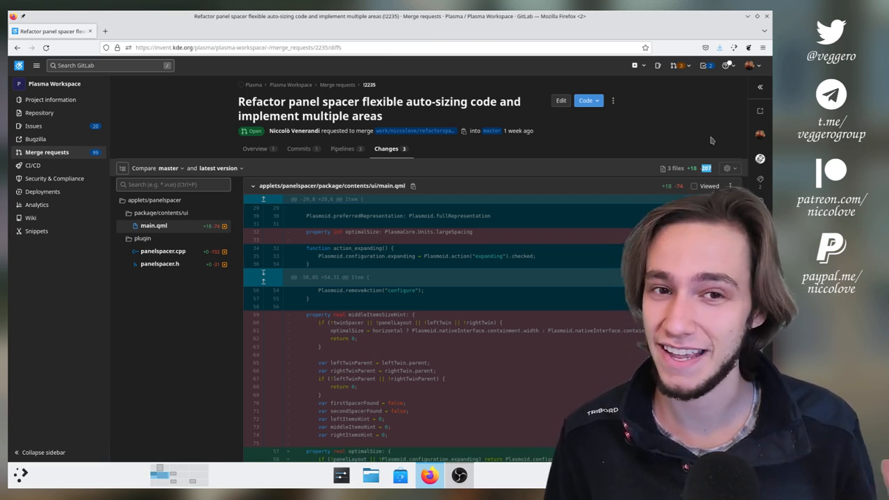
pyautogui.moveTo(441, 160)
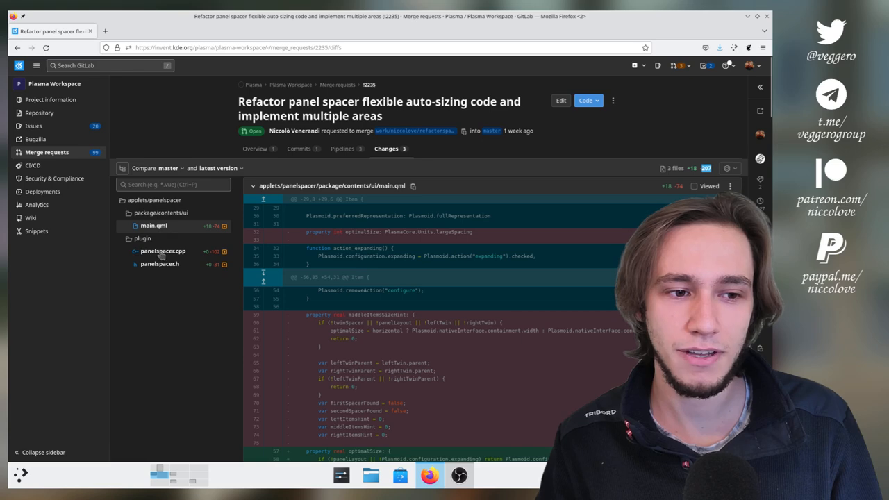
pyautogui.moveTo(160, 263)
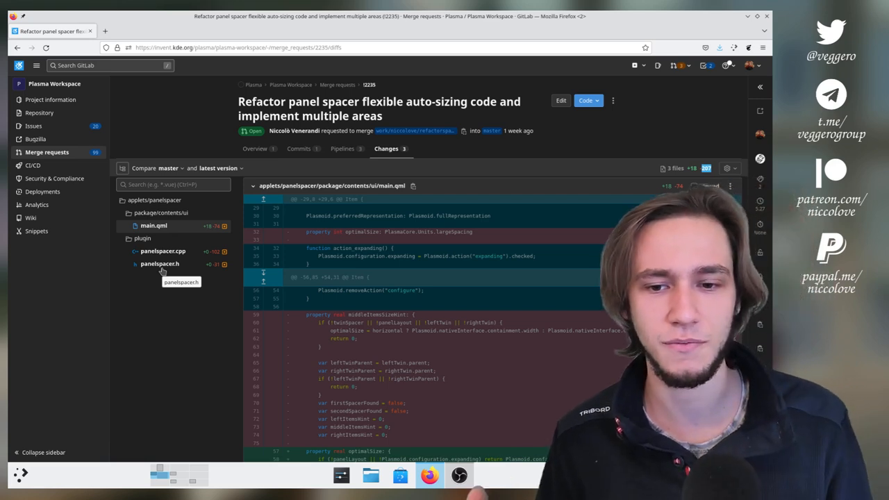
pyautogui.moveTo(173, 283)
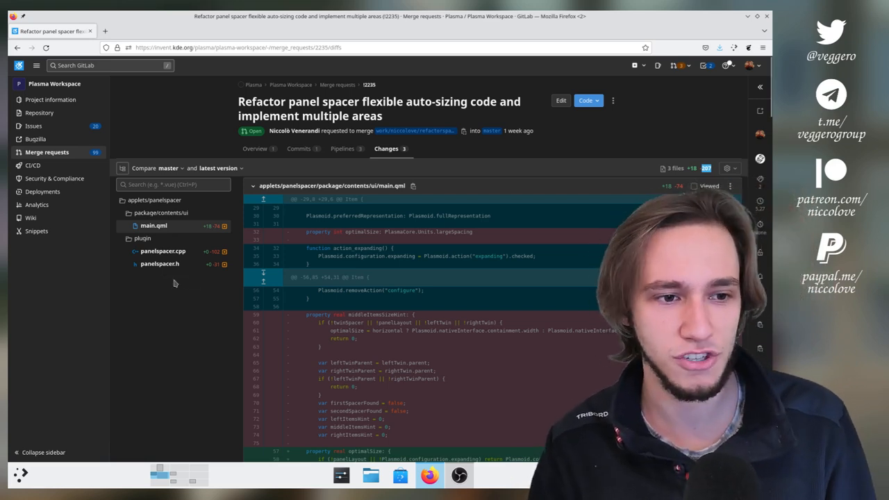
pyautogui.moveTo(153, 226)
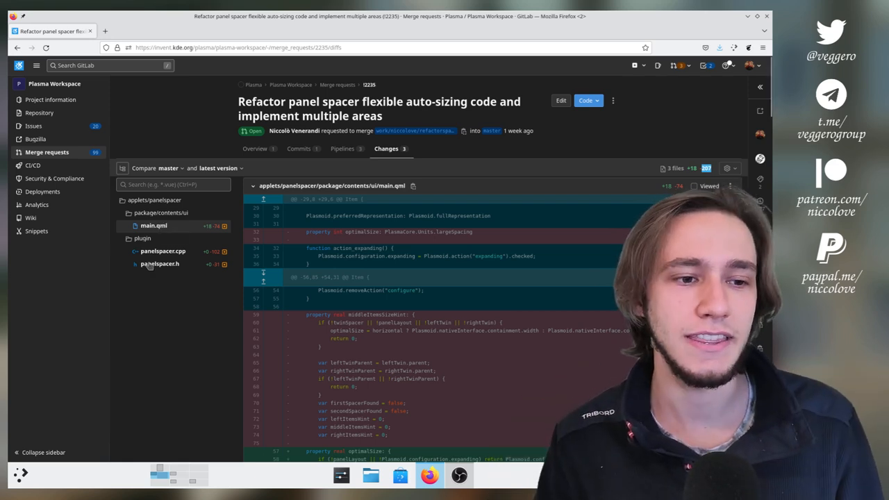
pyautogui.moveTo(163, 251)
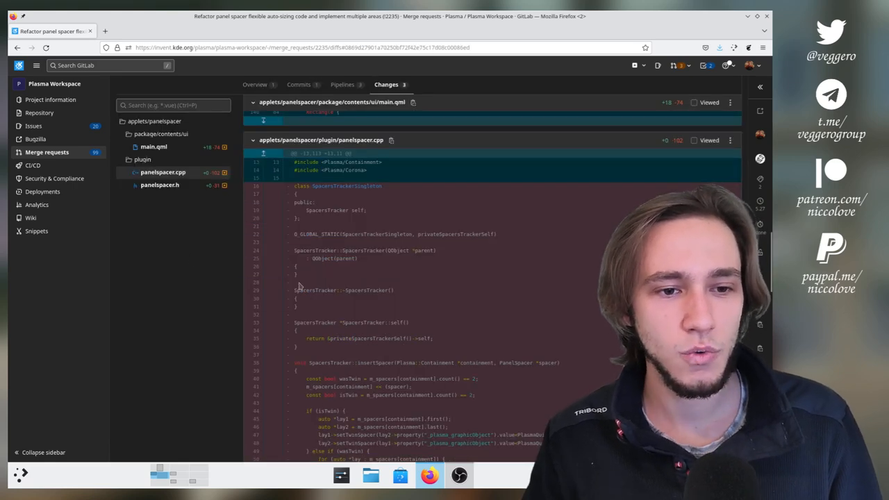
pyautogui.scroll(-3)
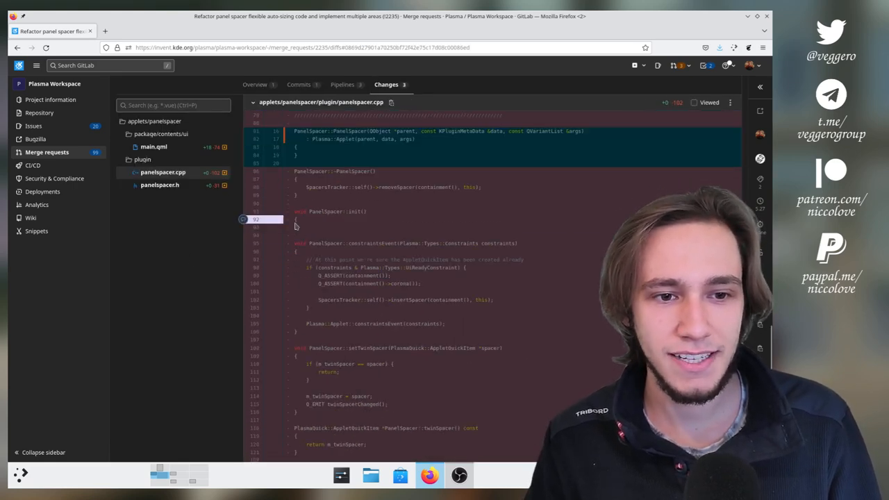
pyautogui.click(159, 184)
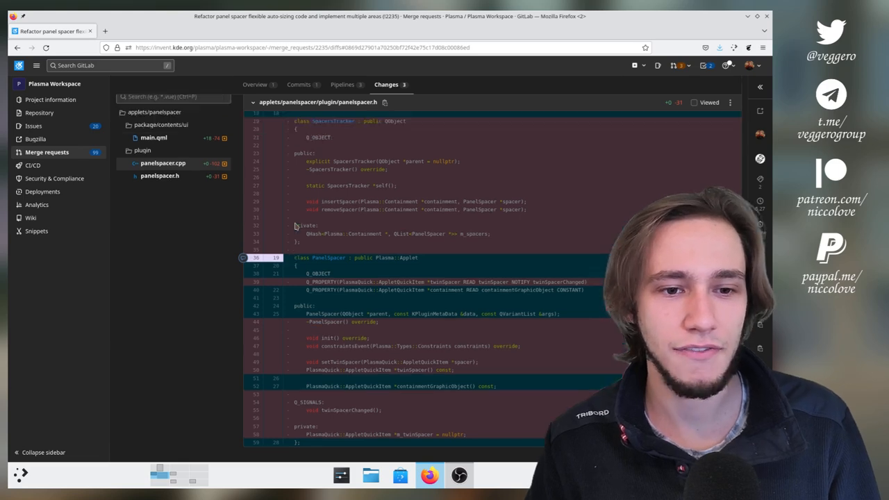
pyautogui.click(162, 163)
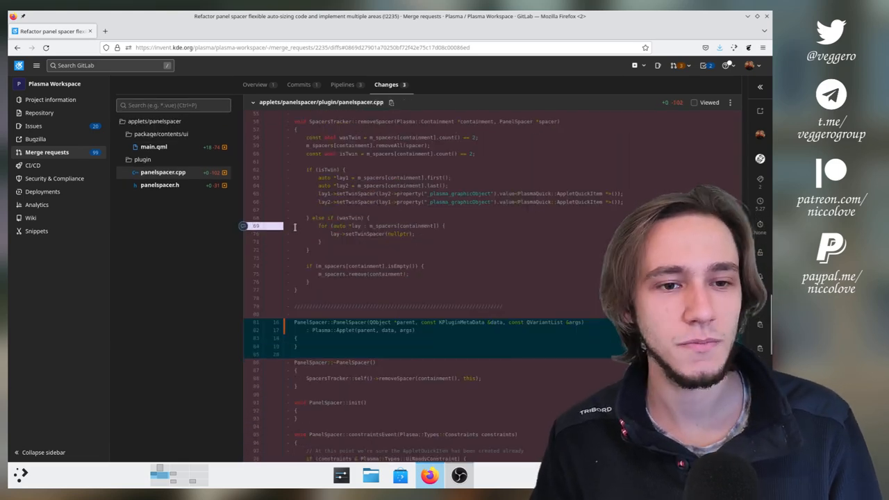
pyautogui.scroll(3)
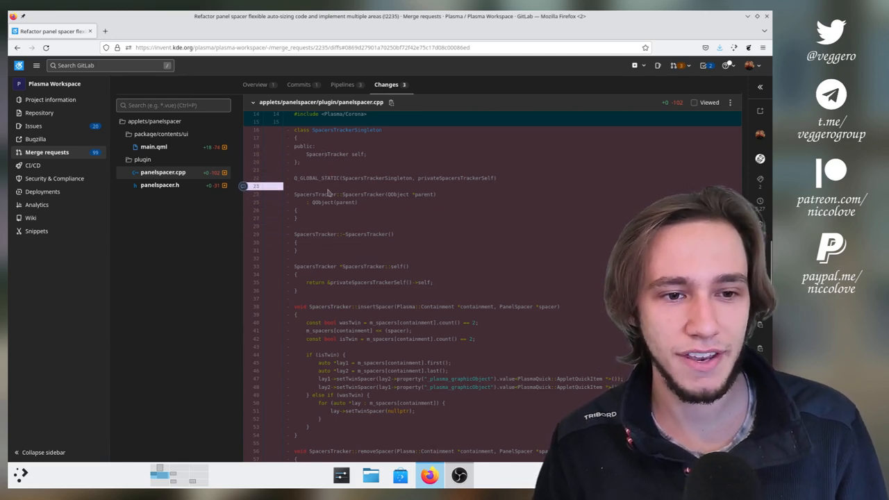
pyautogui.doubleClick(362, 194)
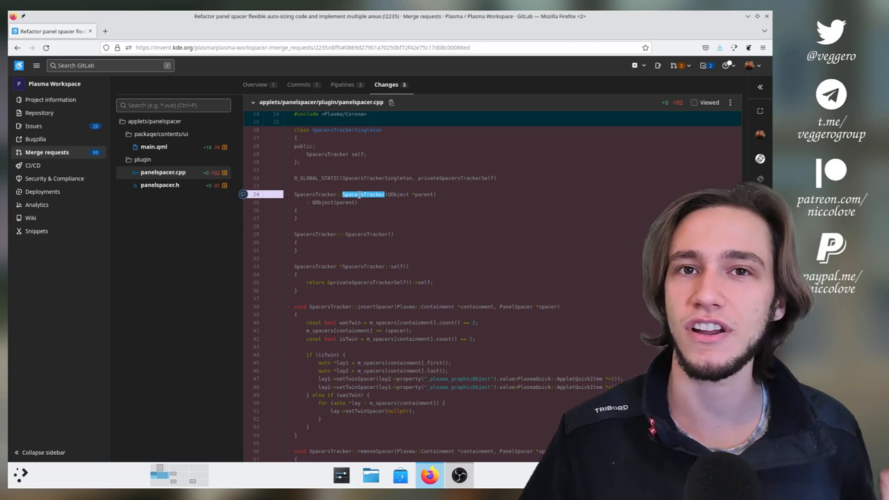
pyautogui.scroll(-3)
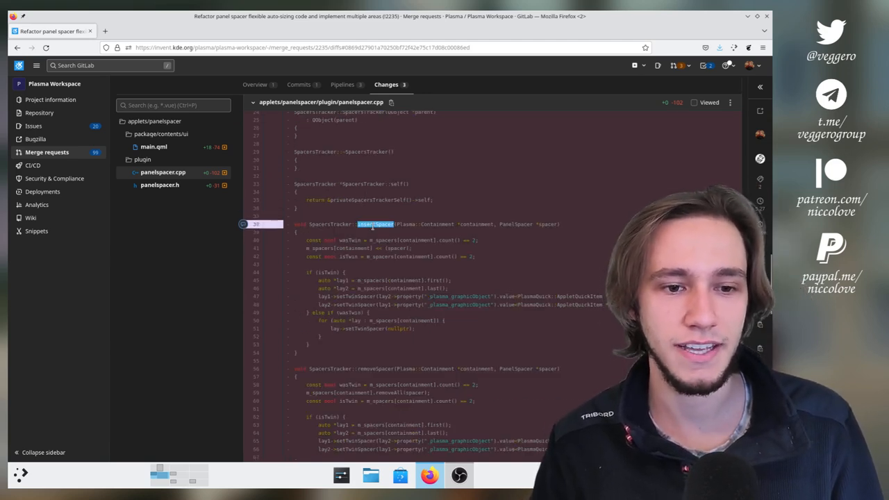
pyautogui.scroll(-3)
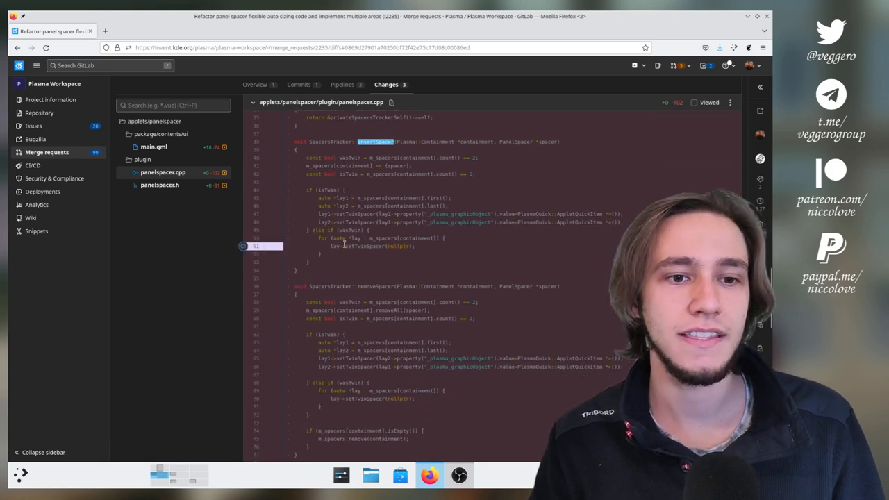
pyautogui.scroll(3)
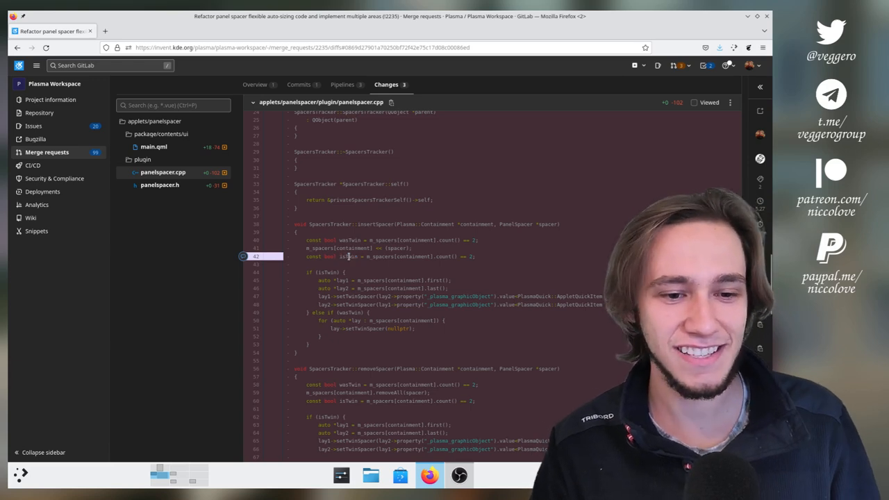
pyautogui.scroll(-3)
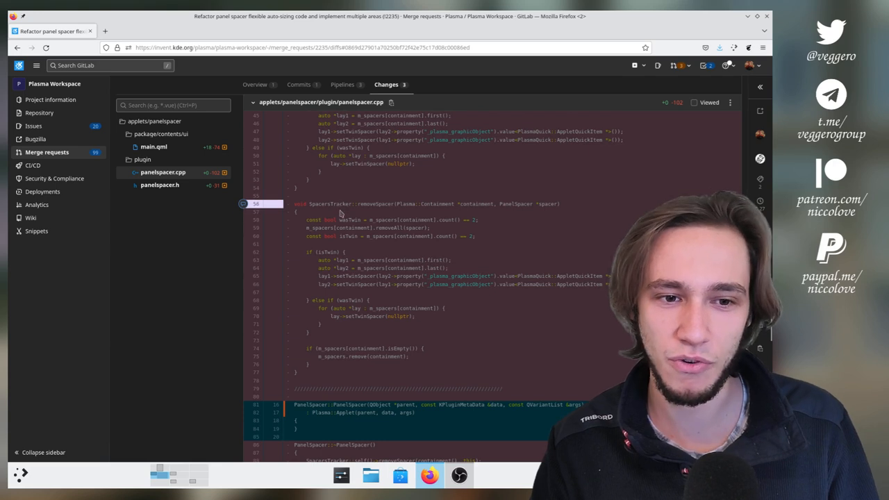
pyautogui.scroll(-3)
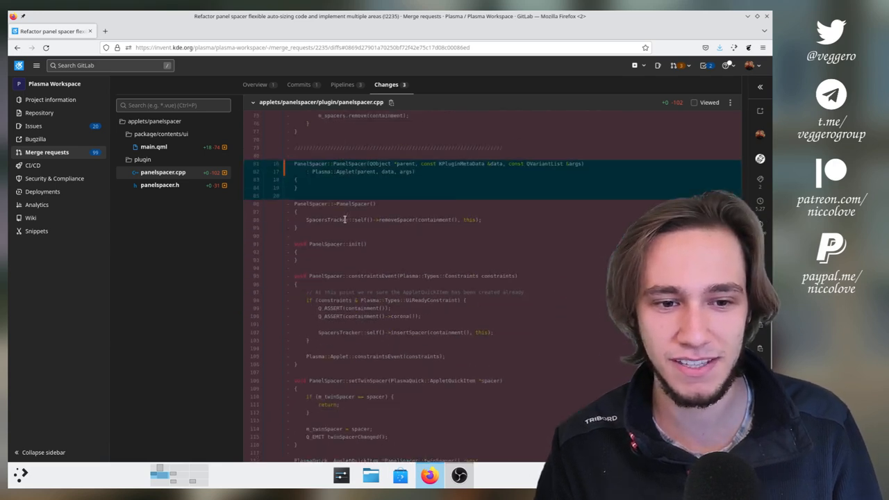
pyautogui.scroll(-3)
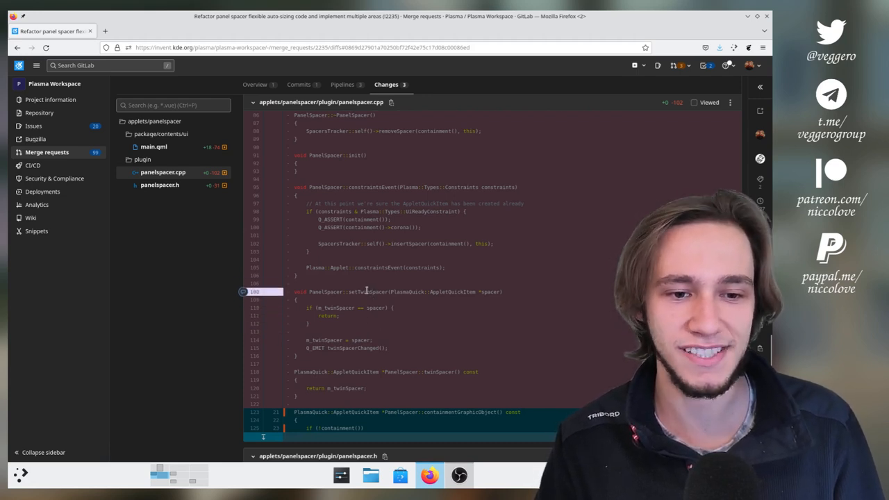
pyautogui.doubleClick(367, 291)
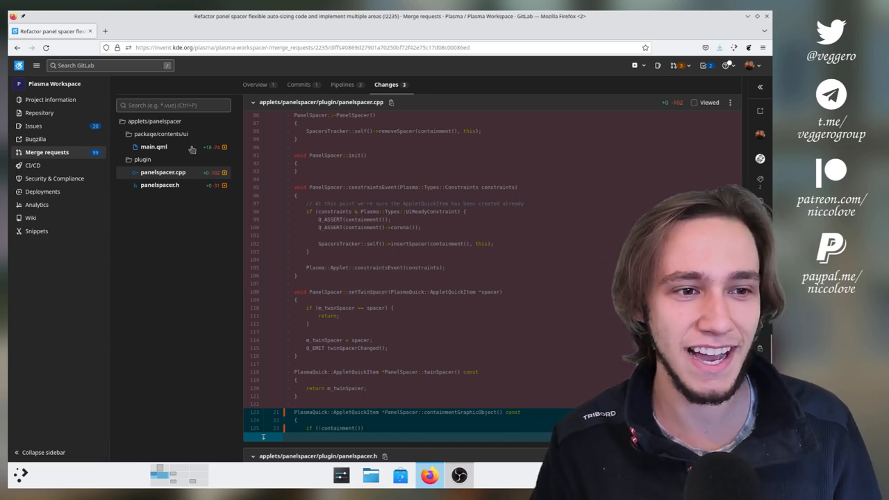
pyautogui.click(154, 147)
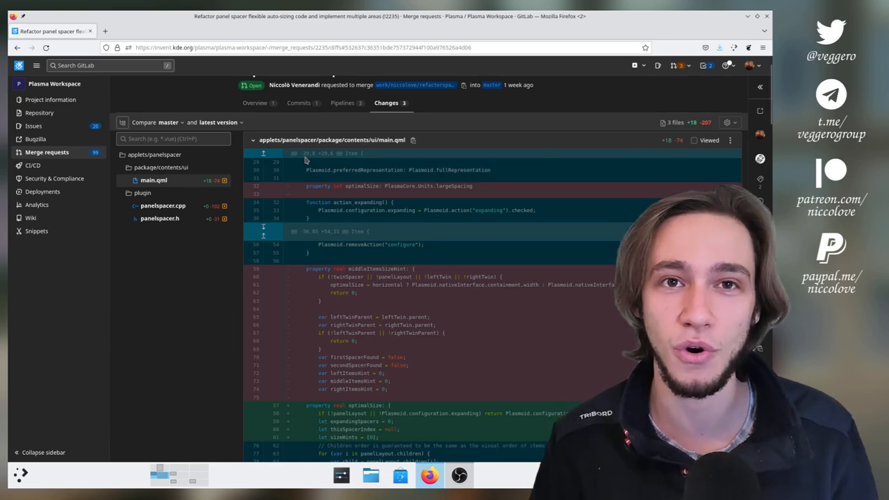
pyautogui.scroll(-3)
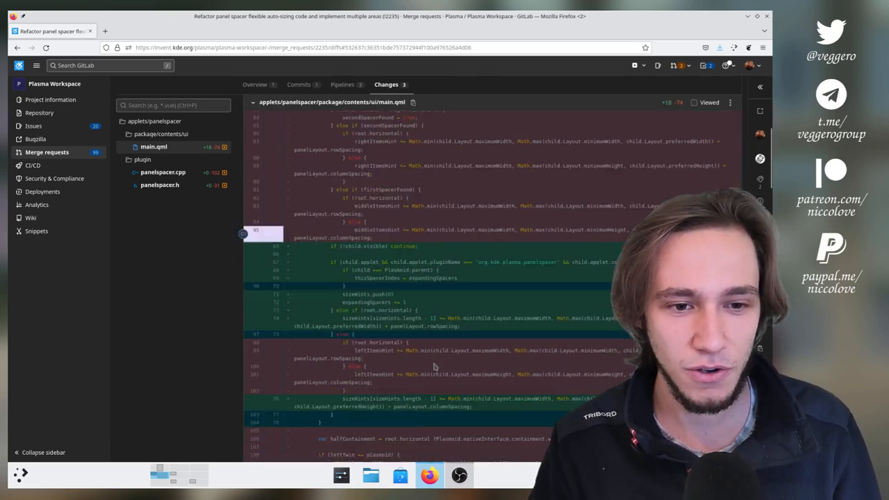
pyautogui.click(163, 171)
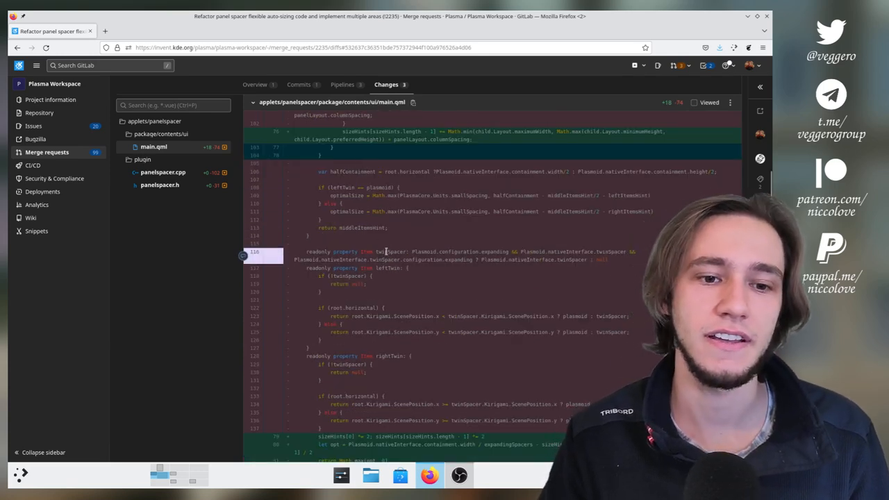
pyautogui.doubleClick(390, 252)
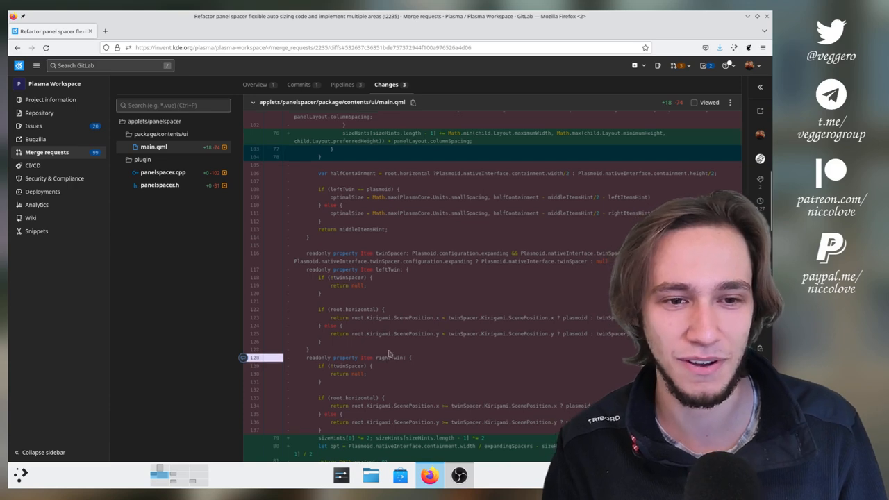
pyautogui.scroll(3)
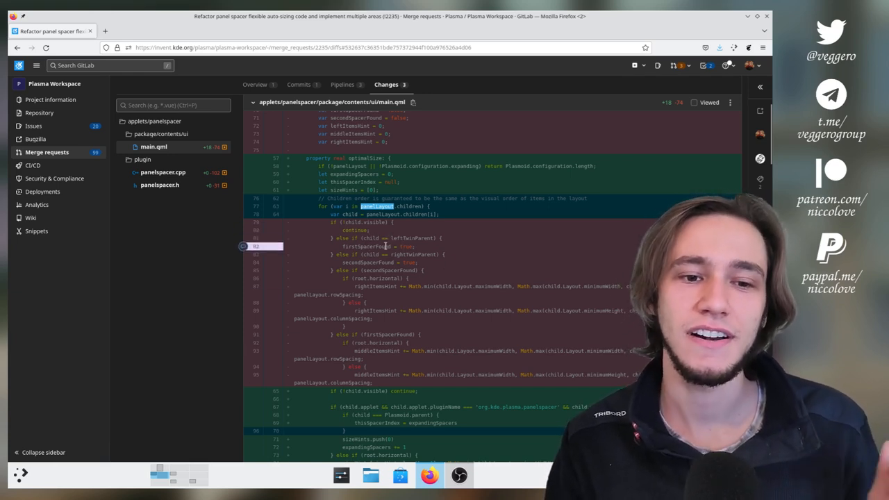
pyautogui.doubleClick(366, 246)
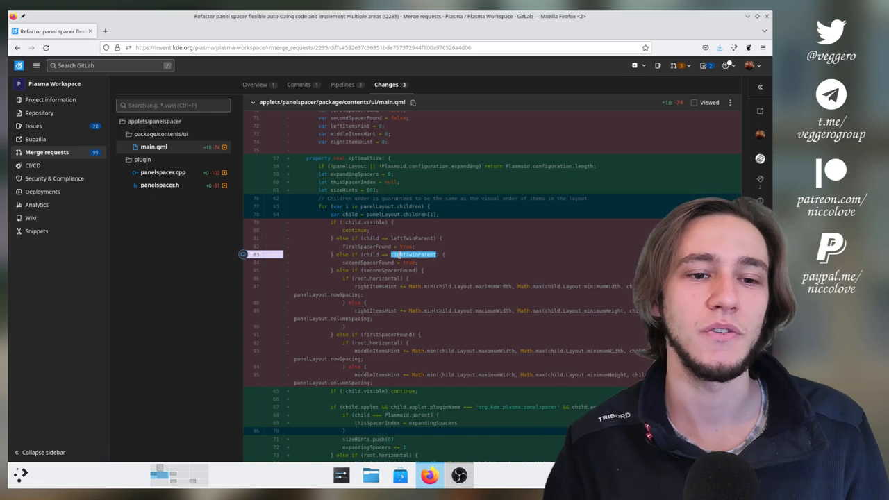
pyautogui.scroll(-3)
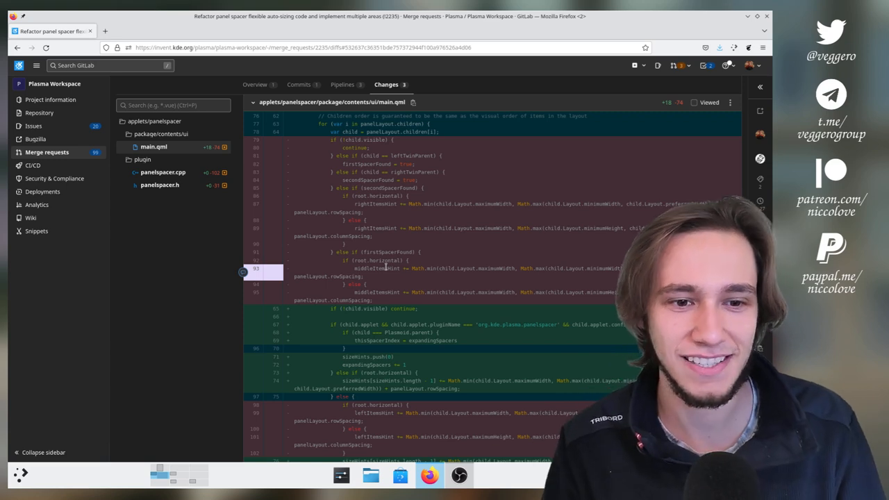
pyautogui.scroll(-3)
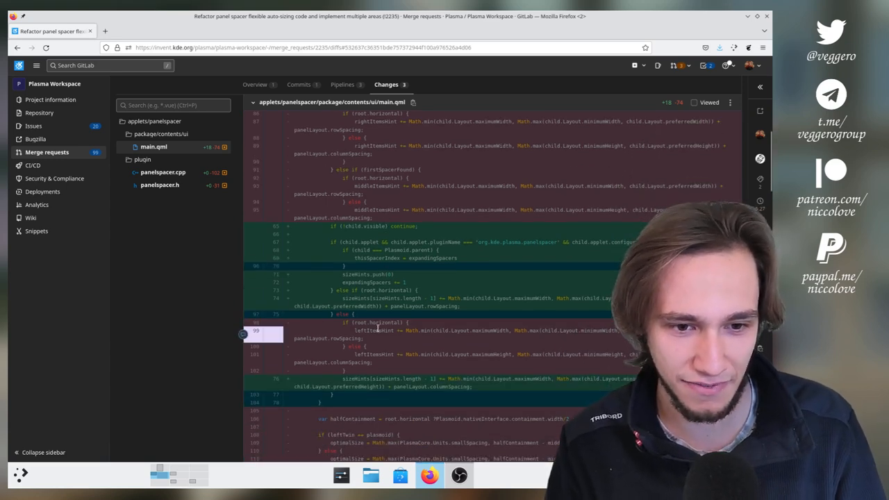
pyautogui.doubleClick(374, 330)
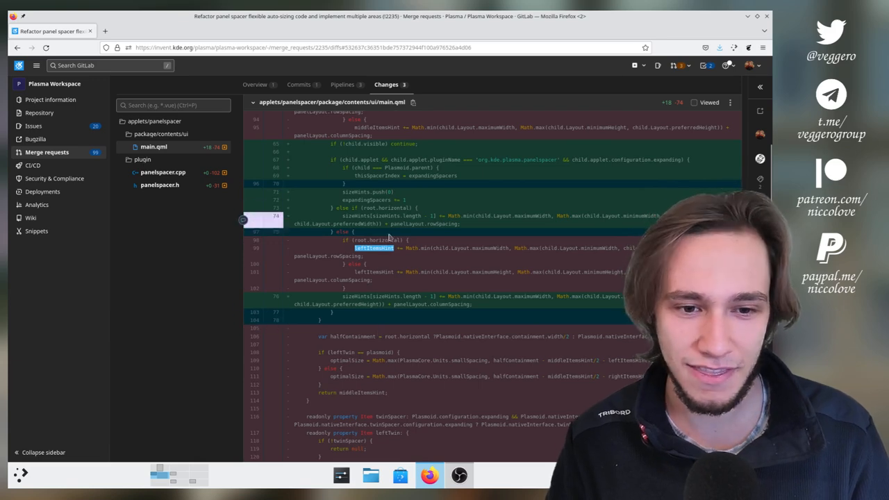
pyautogui.scroll(-3)
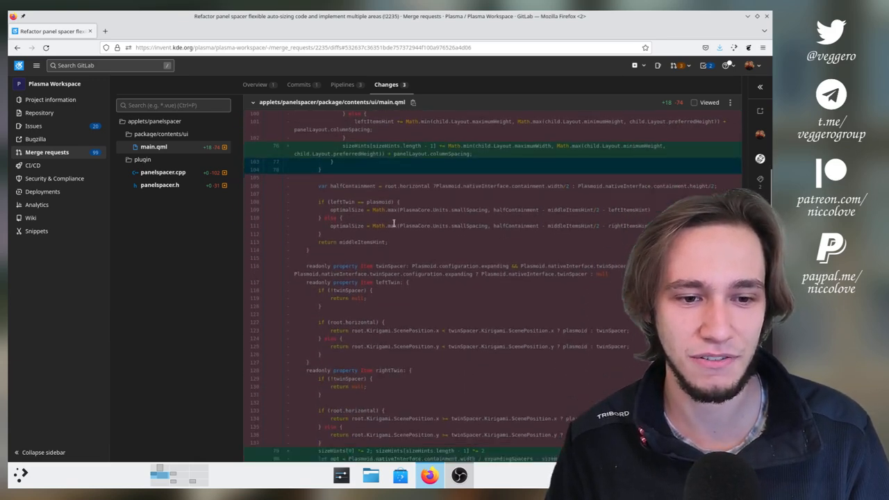
pyautogui.scroll(-3)
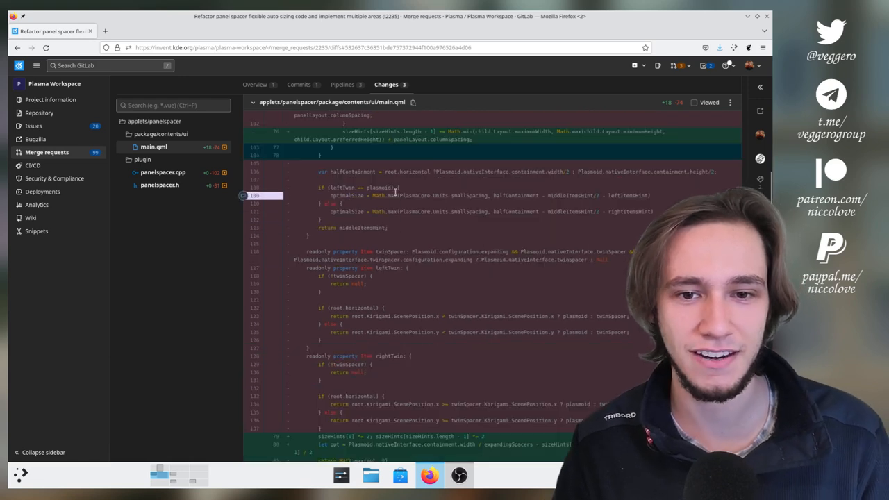
pyautogui.doubleClick(347, 195)
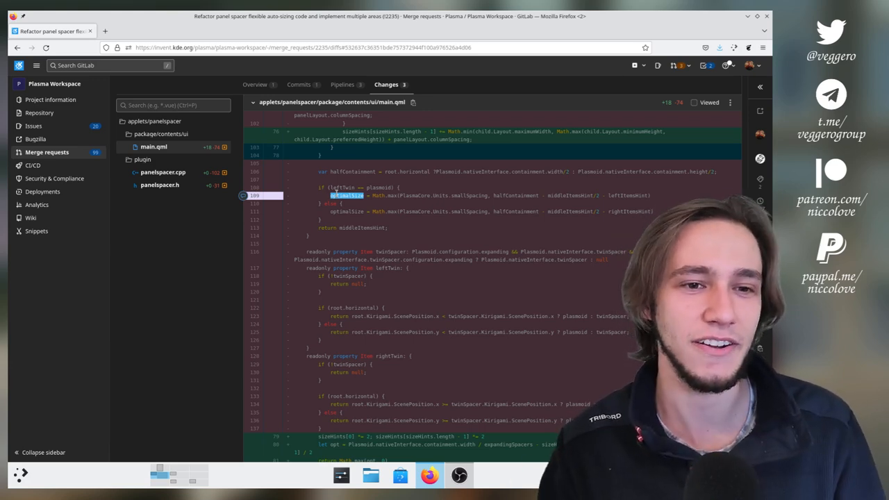
pyautogui.scroll(3)
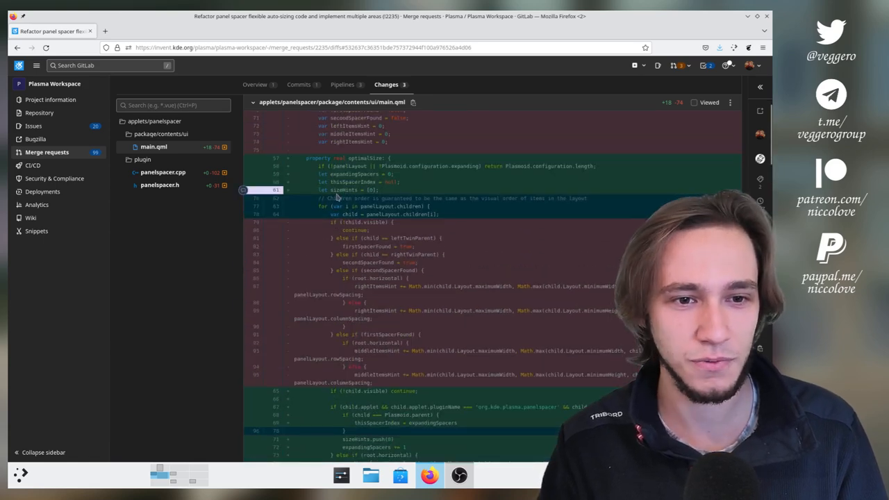
pyautogui.scroll(-3)
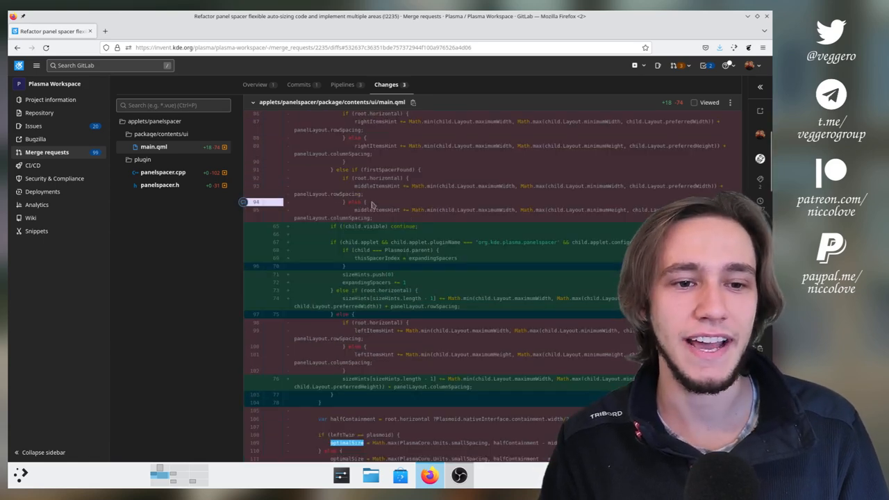
pyautogui.scroll(3)
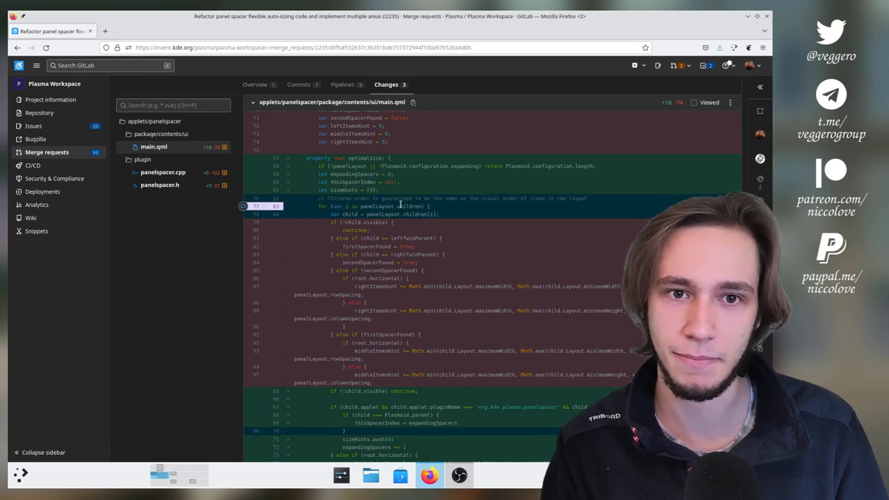
pyautogui.scroll(-3)
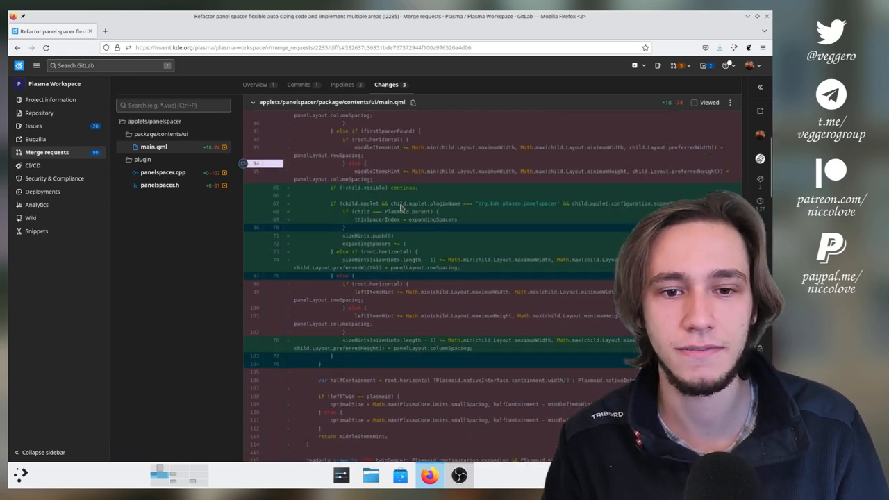
pyautogui.scroll(-3)
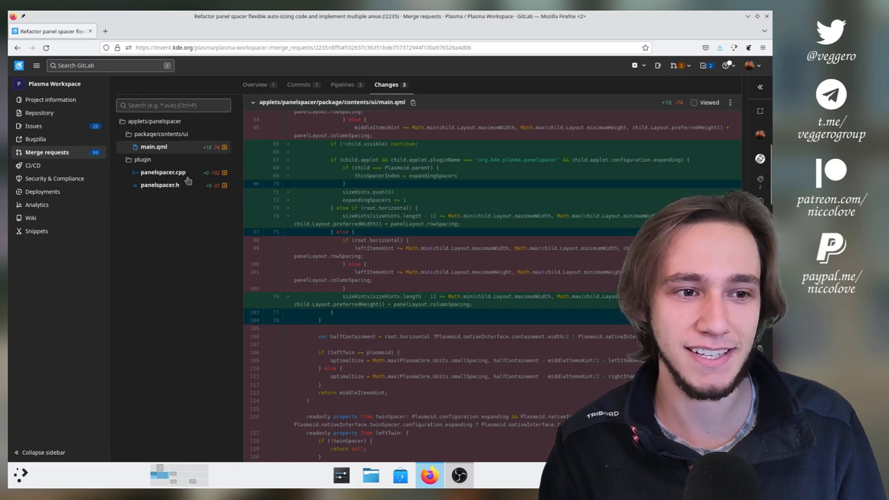
pyautogui.moveTo(178, 265)
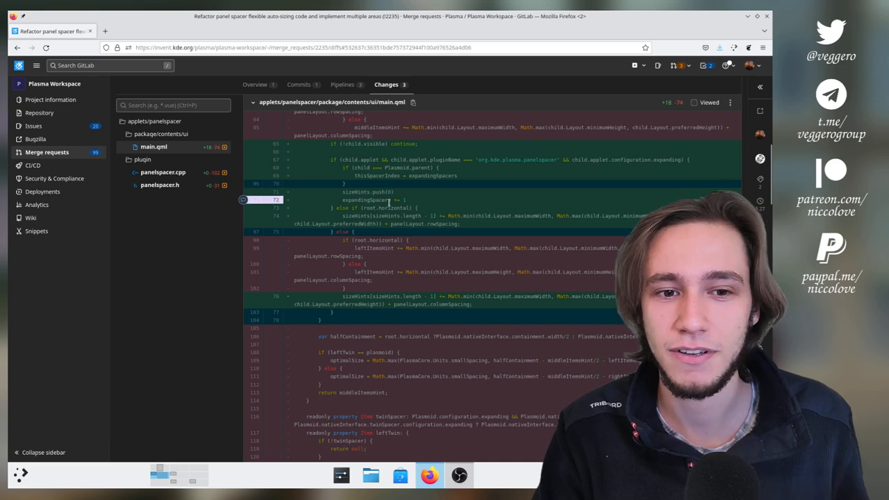
pyautogui.scroll(3)
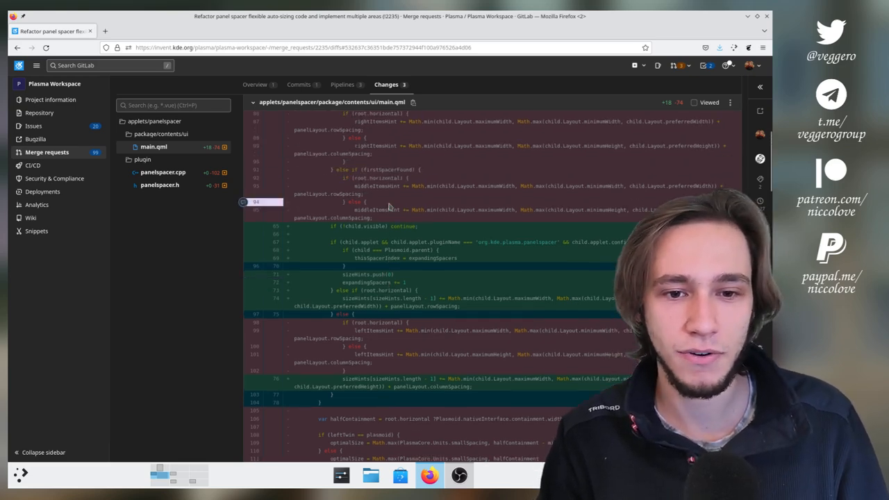
pyautogui.scroll(-3)
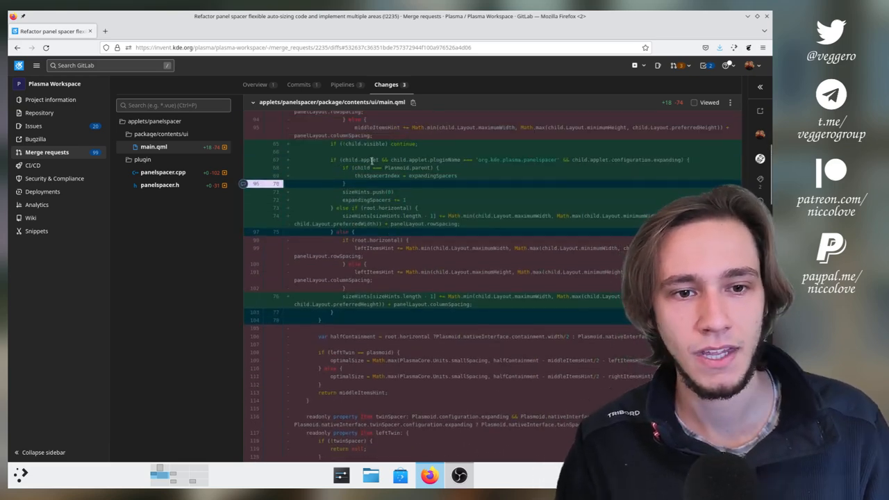
pyautogui.doubleClick(399, 159)
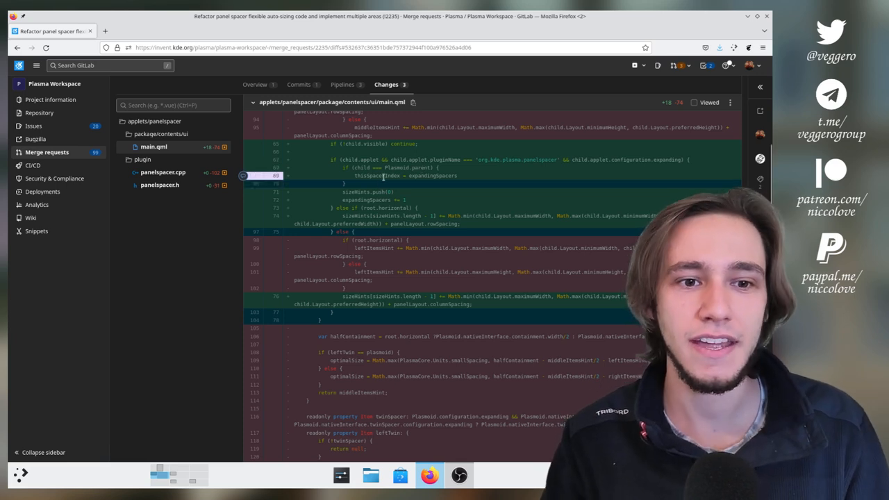
pyautogui.doubleClick(373, 175)
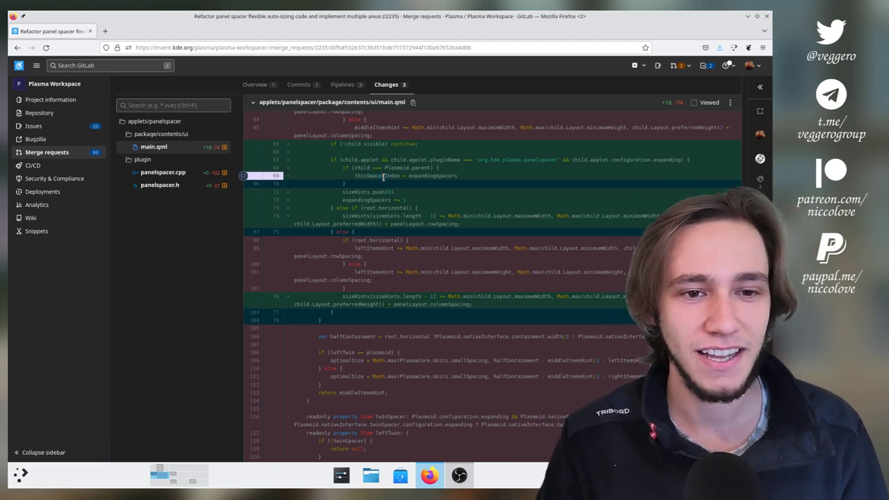
pyautogui.doubleClick(371, 175)
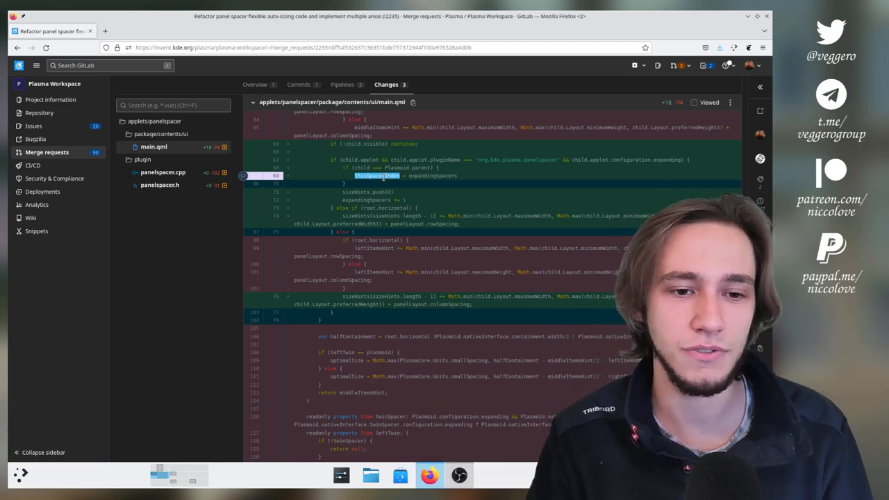
pyautogui.scroll(-3)
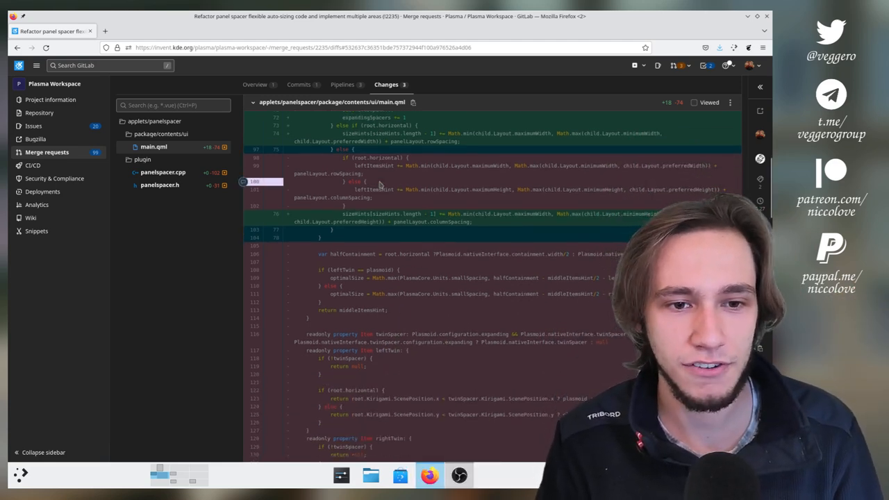
pyautogui.scroll(-3)
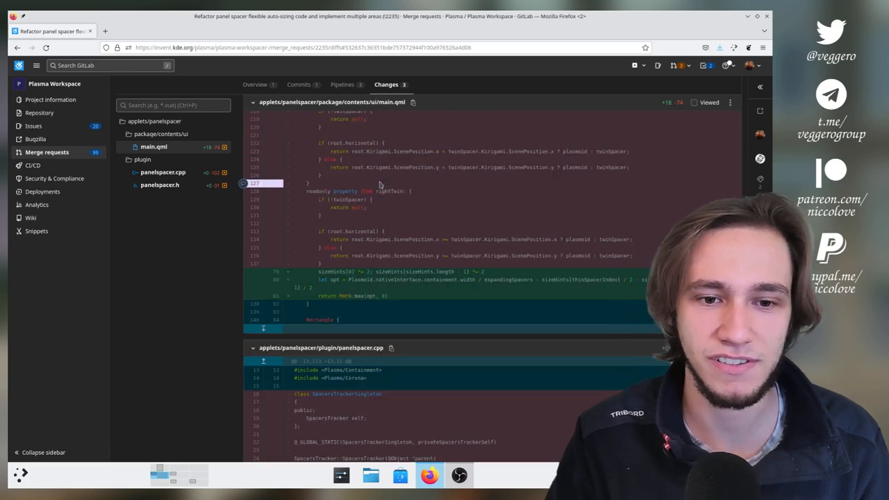